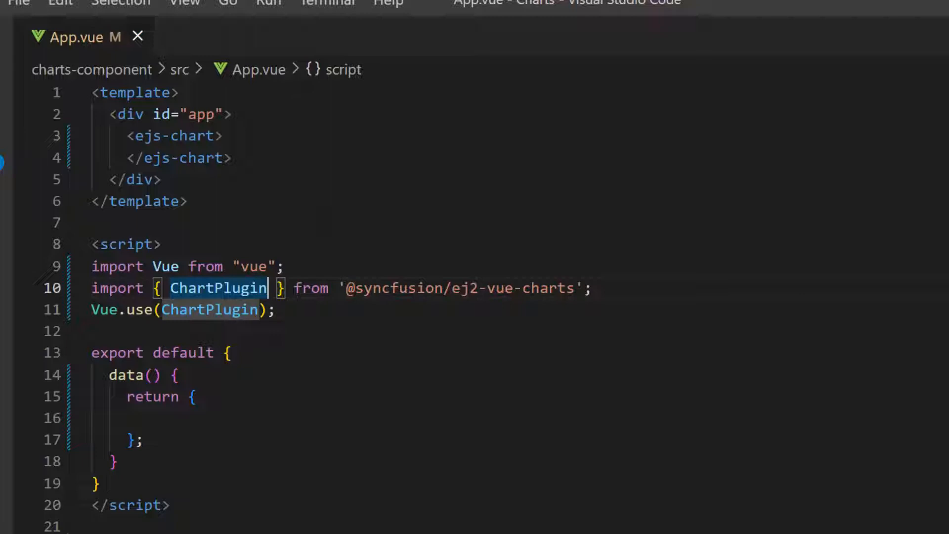
# Step: Bring up the integrated terminal at the charts-component project folder
pyautogui.click(176, 375)
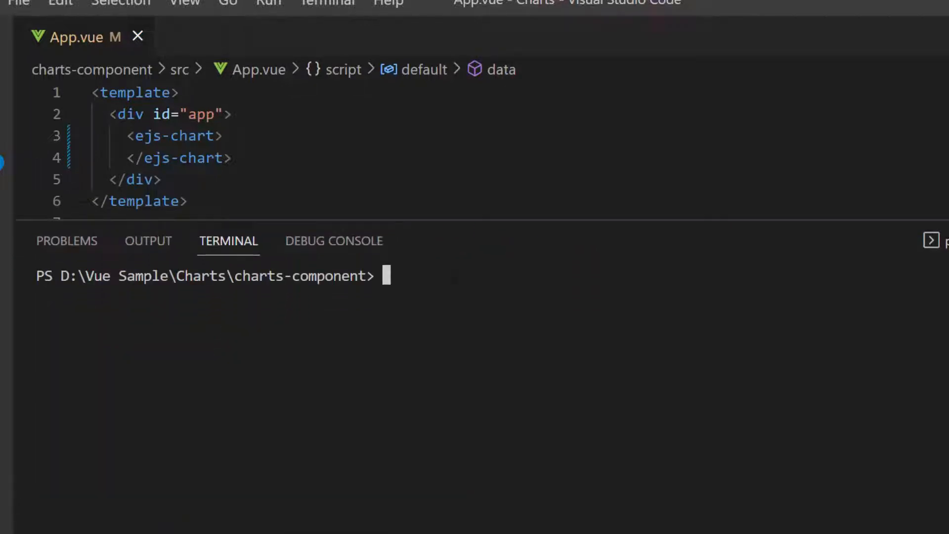
# Step: Start the dev server with npm run serve
pyautogui.write('npm run serve')
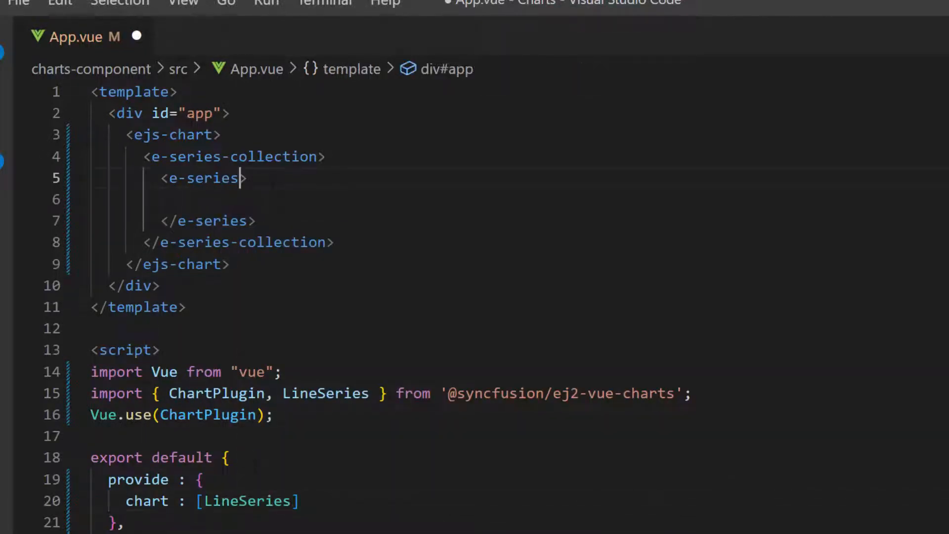
# Step: Make e-series a Line bound to chartData with xName date and yName value, declaring chartData in data()
pyautogui.write('type="Line"')
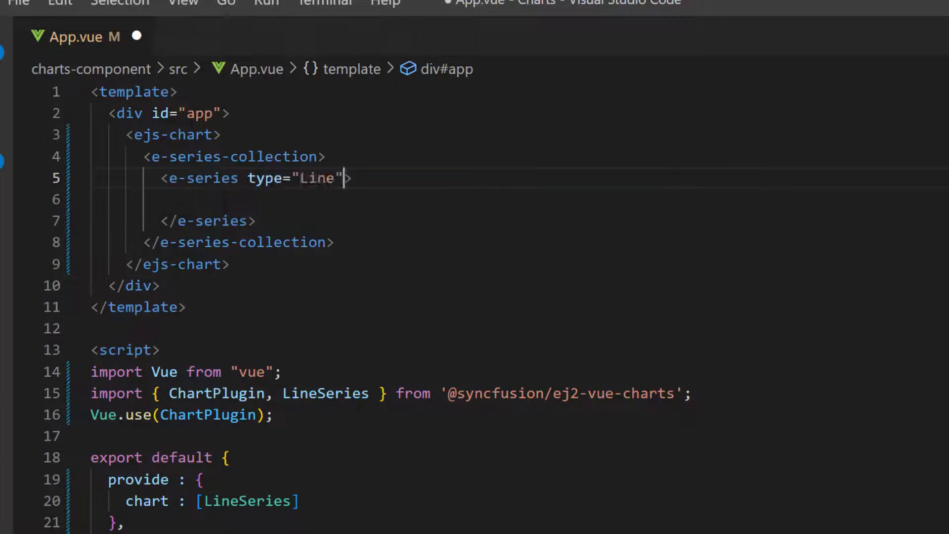
pyautogui.scroll(-3)
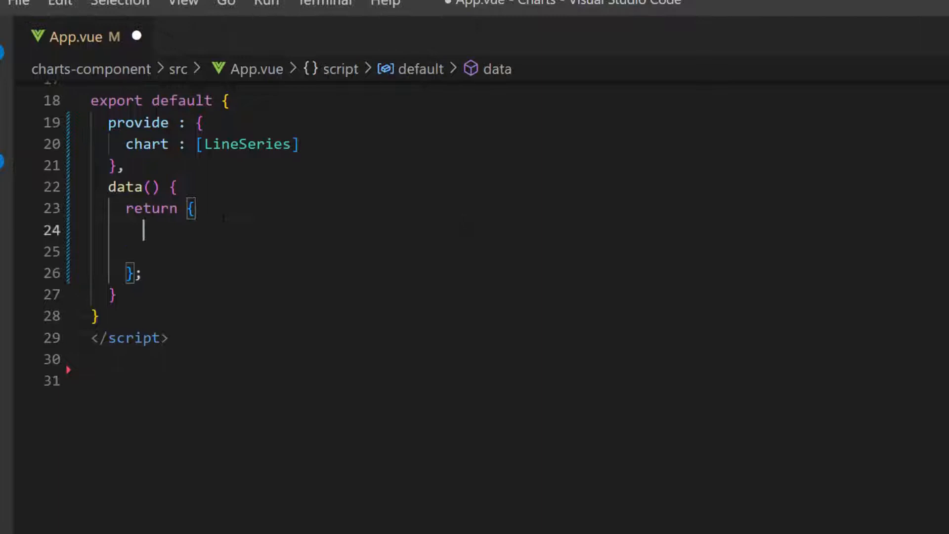
pyautogui.write('chartData : [')
pyautogui.write('<e-series type="Line" :data>')
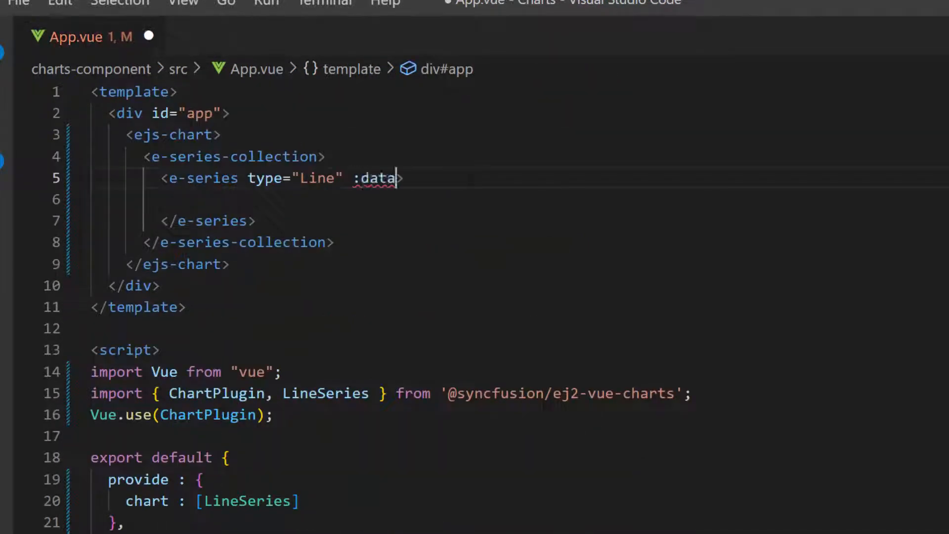
pyautogui.write('Source="chartData">')
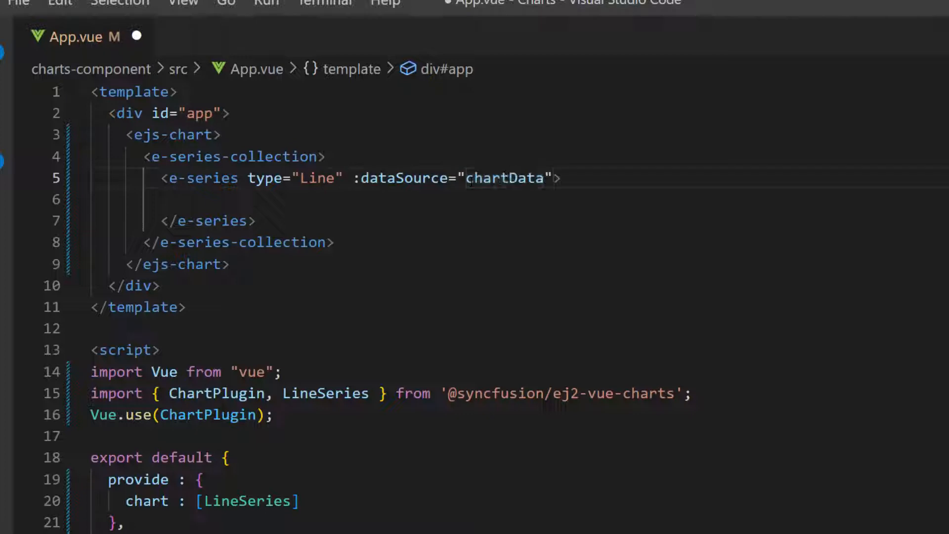
pyautogui.write('xName="date" yN')
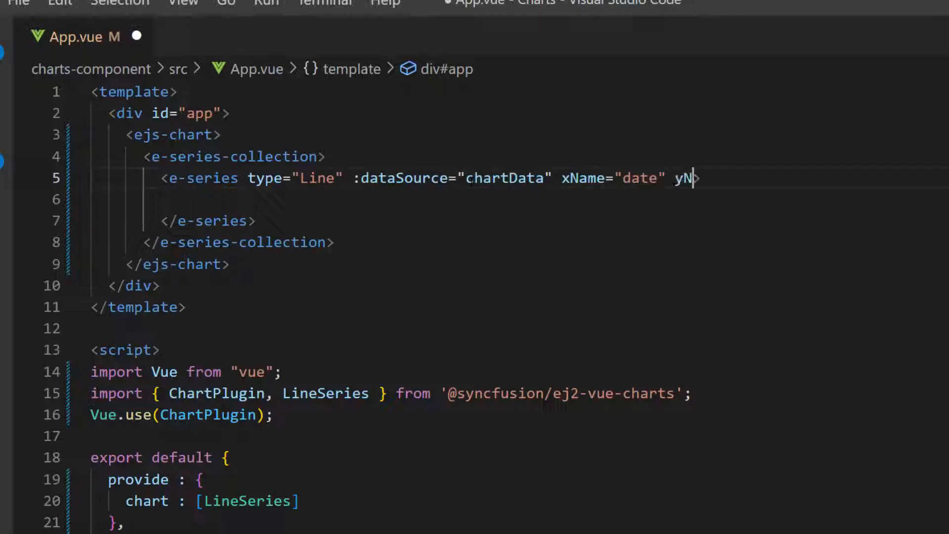
pyautogui.write('ame="value"')
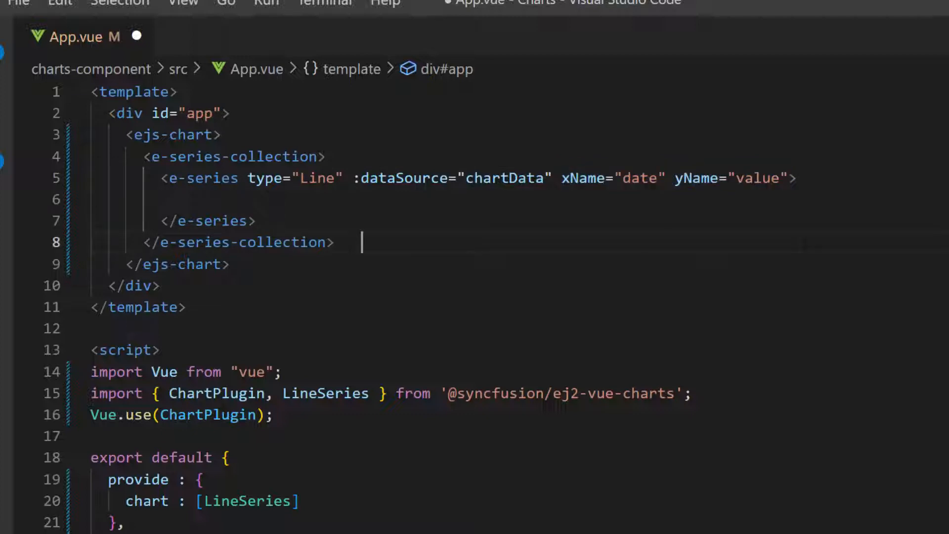
pyautogui.doubleClick(326, 393)
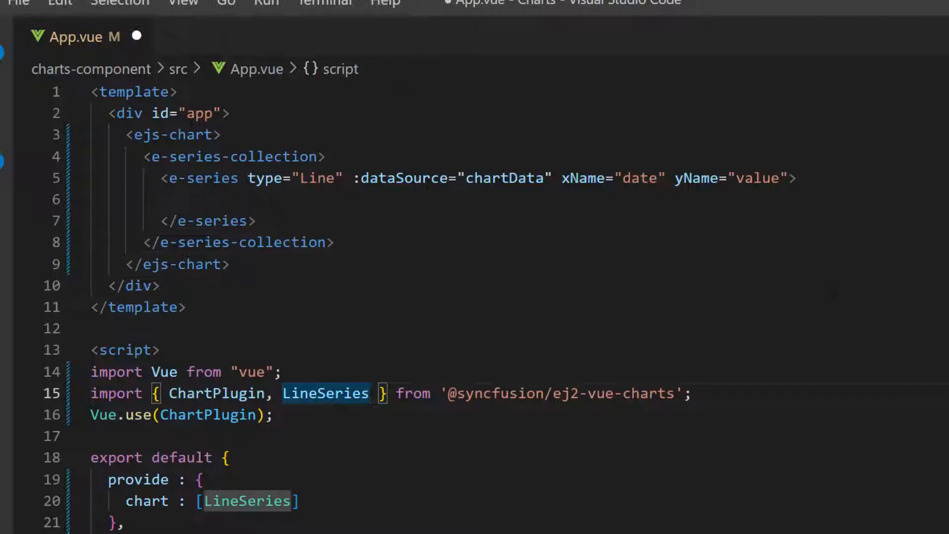
# Step: Import and provide DateTime and Logarithmic, and define the x-axis and y-axis objects in data()
pyautogui.write(', DateTime, Logarithmic')
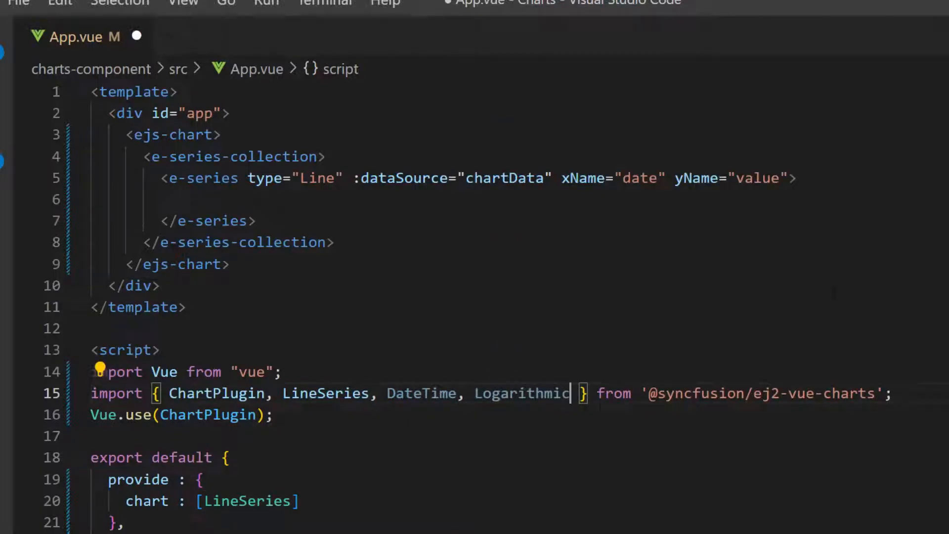
pyautogui.write(', DateTime, Logarithmic')
pyautogui.write('chartPrima')
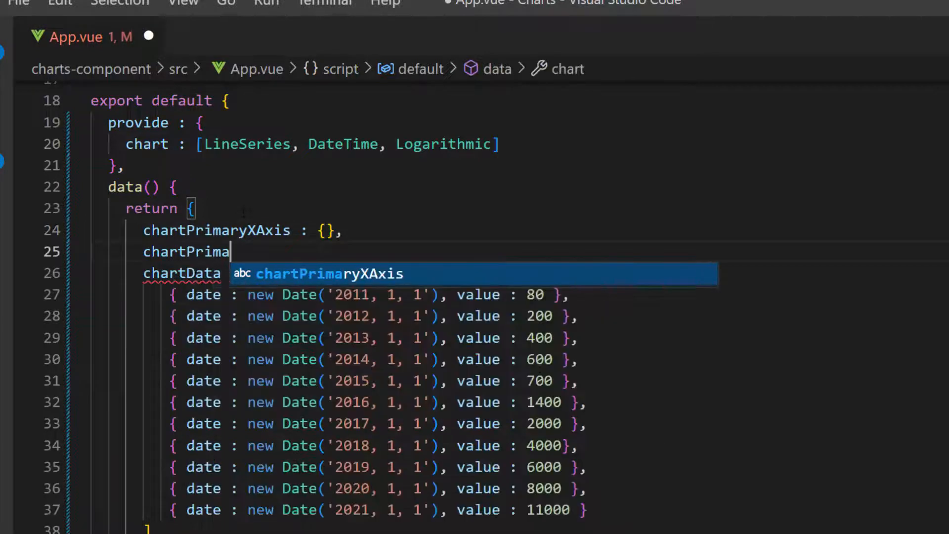
pyautogui.write("valueType : 'Logarithmic")
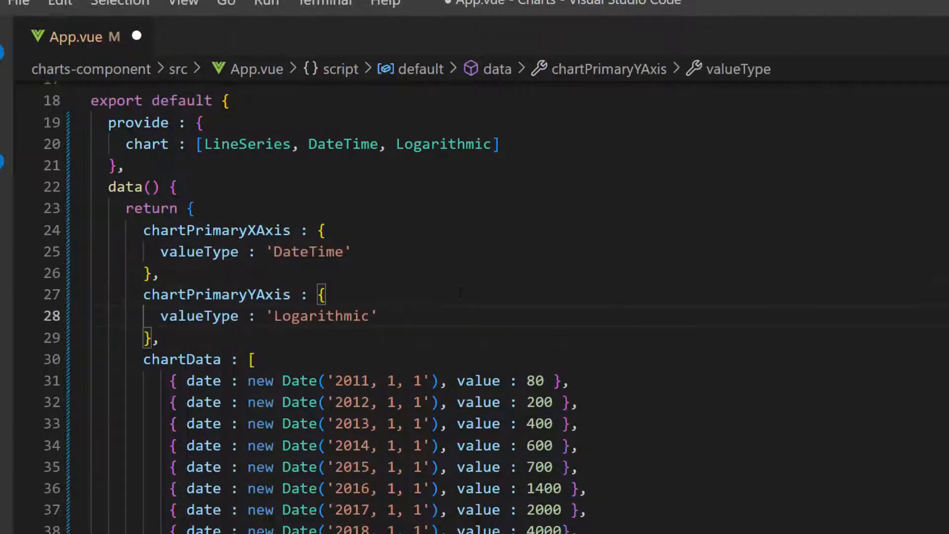
pyautogui.write("title : 'Date")
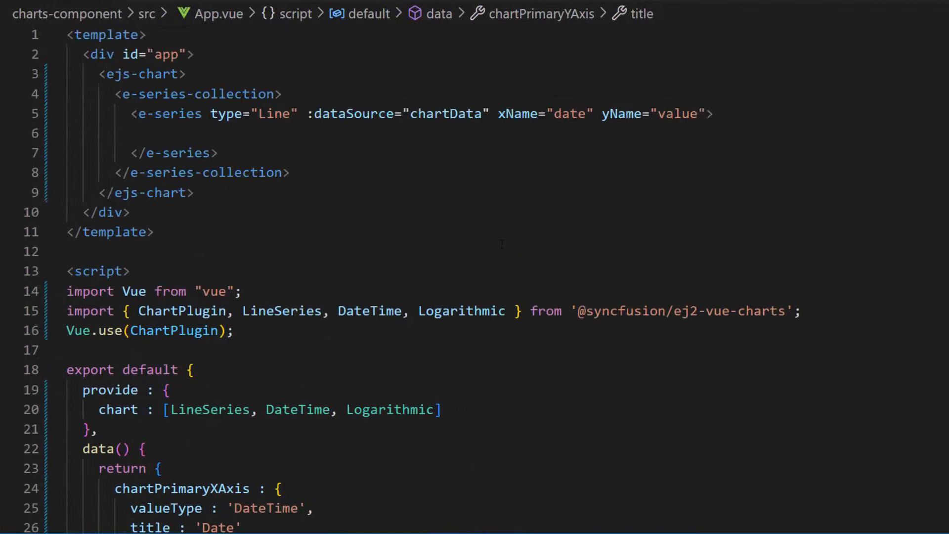
# Step: Bind ejs-chart primaryXAxis to chartPrimaryXAxis and primaryYAxis to chartPrimaryYAxis
pyautogui.write(':primaryXAxis="chart"')
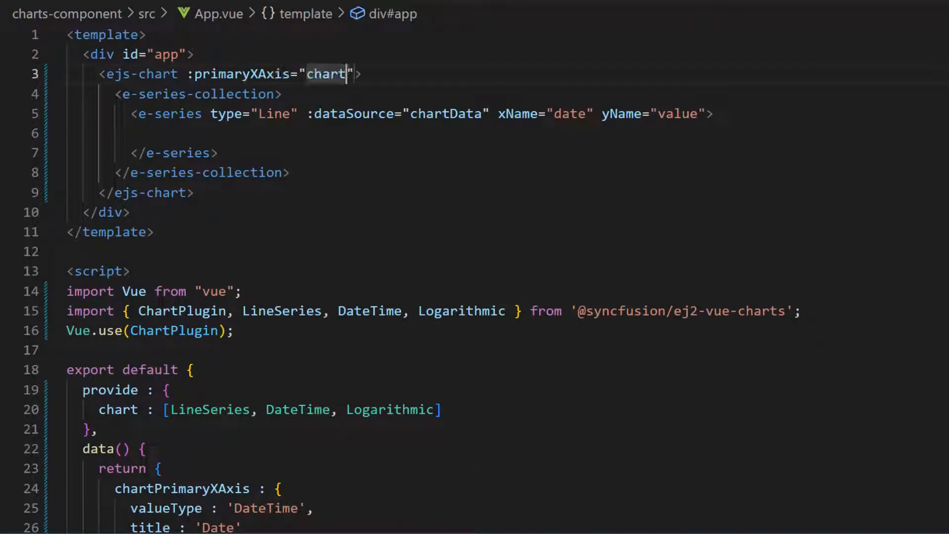
pyautogui.write('PrimaryXAxis" :primaryYAxis="chartPr')
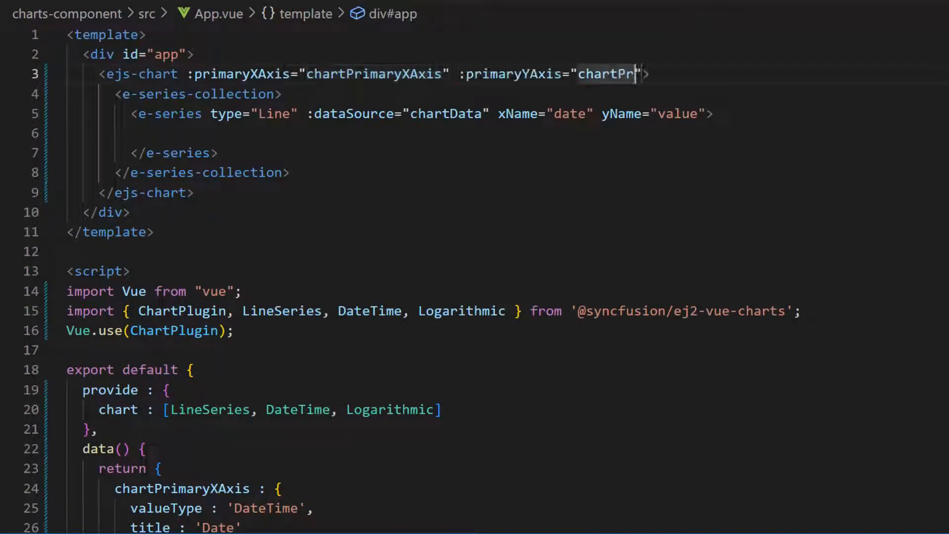
pyautogui.write('imaryYAxis')
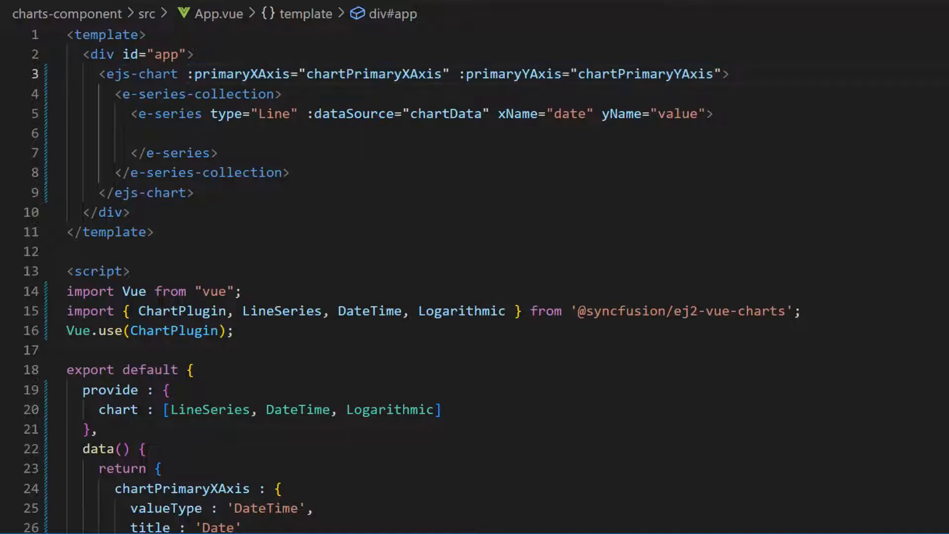
# Step: Define chartTitle as 'Product Growth' and bind it as the chart title
pyautogui.write("chartTitle : ''")
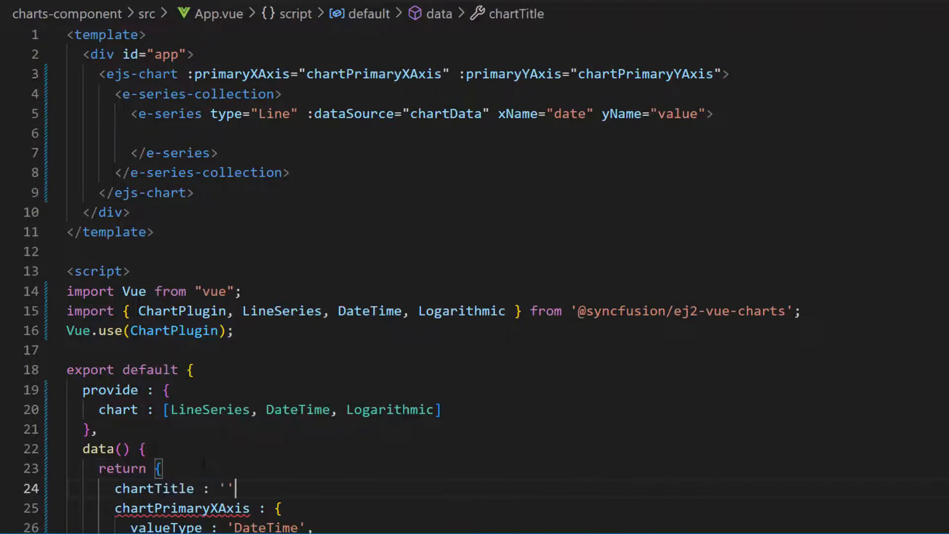
pyautogui.write('Product Growth')
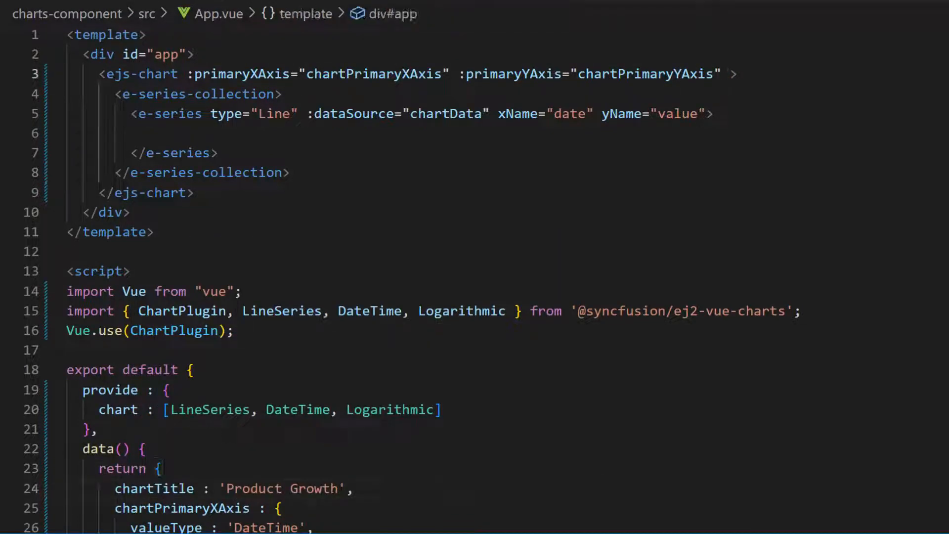
pyautogui.write(':title="chartTitle"')
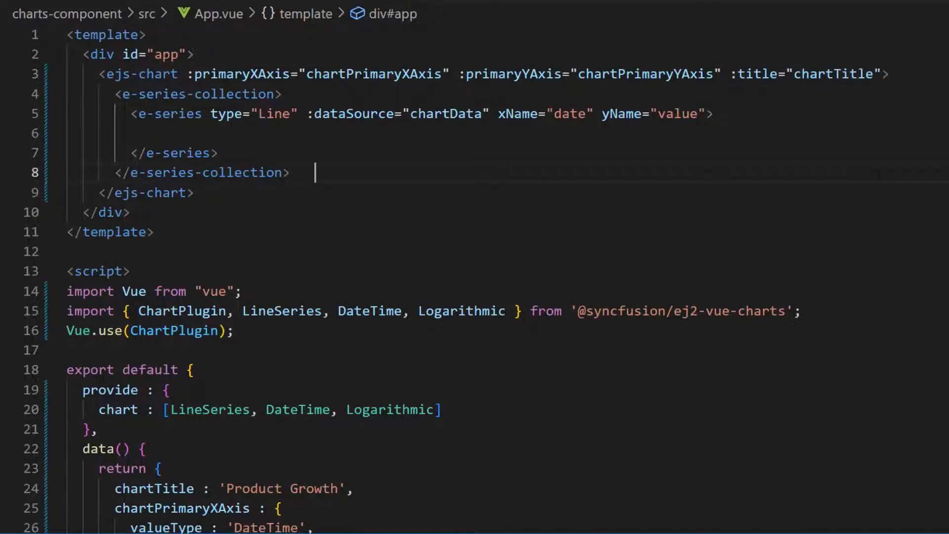
# Step: Add a chartMarker object in data() with visible true, height 7 and width 7
pyautogui.scroll(-3)
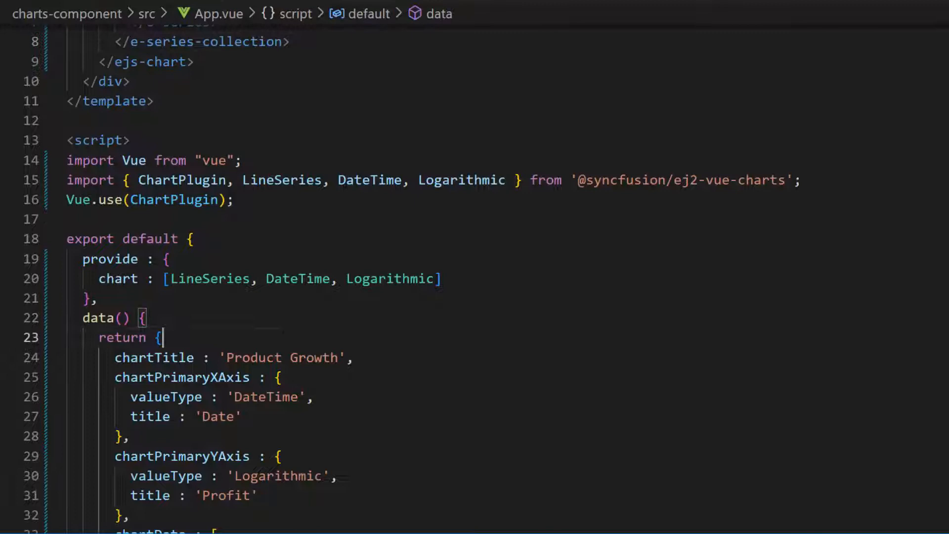
pyautogui.press('Enter')
pyautogui.write('chartMarker : {')
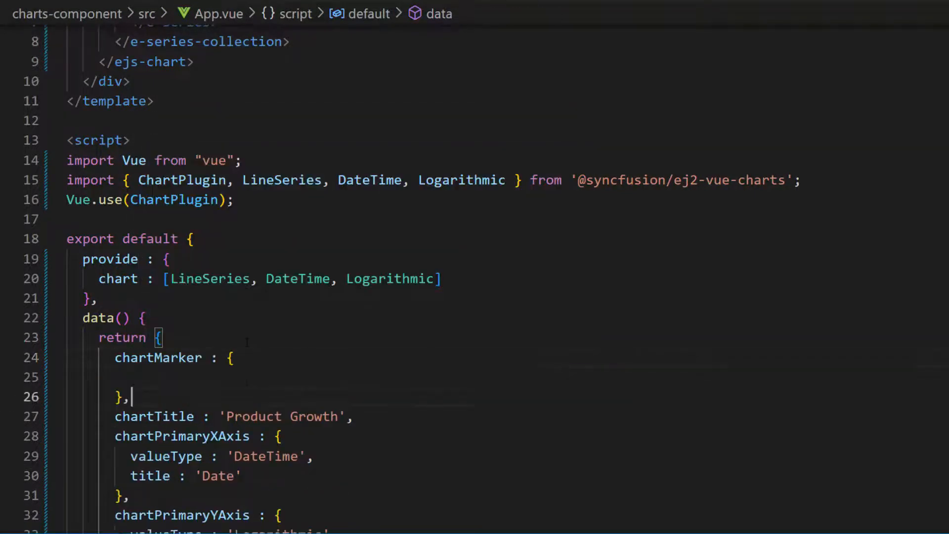
pyautogui.write('visible : true,')
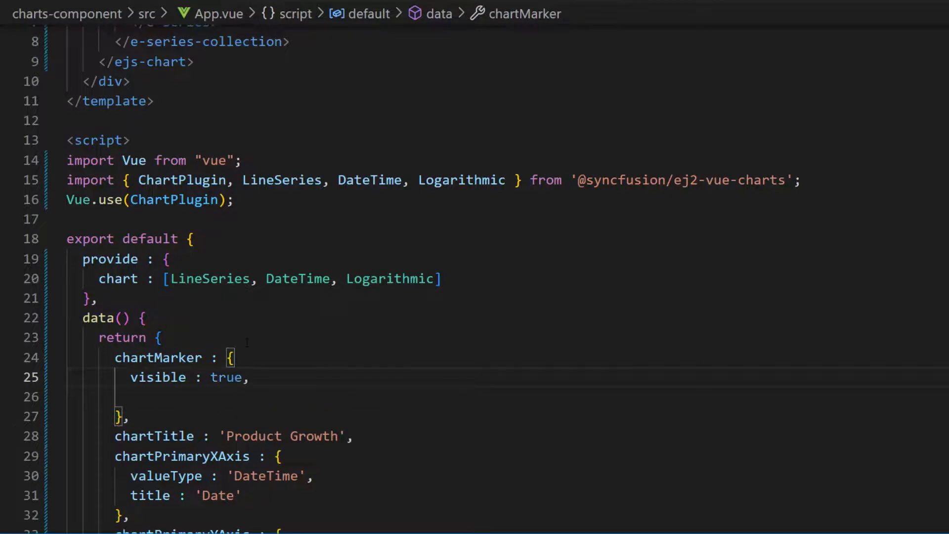
pyautogui.write('heigt')
pyautogui.write('width : 7')
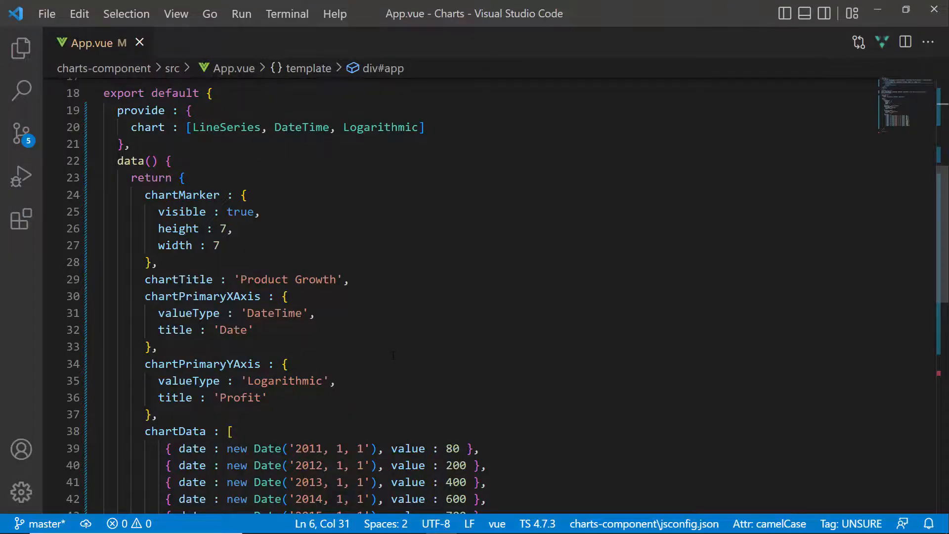
# Step: Add edgeLabelPlacement 'Shift' to chartPrimaryXAxis after its title
pyautogui.press('Enter')
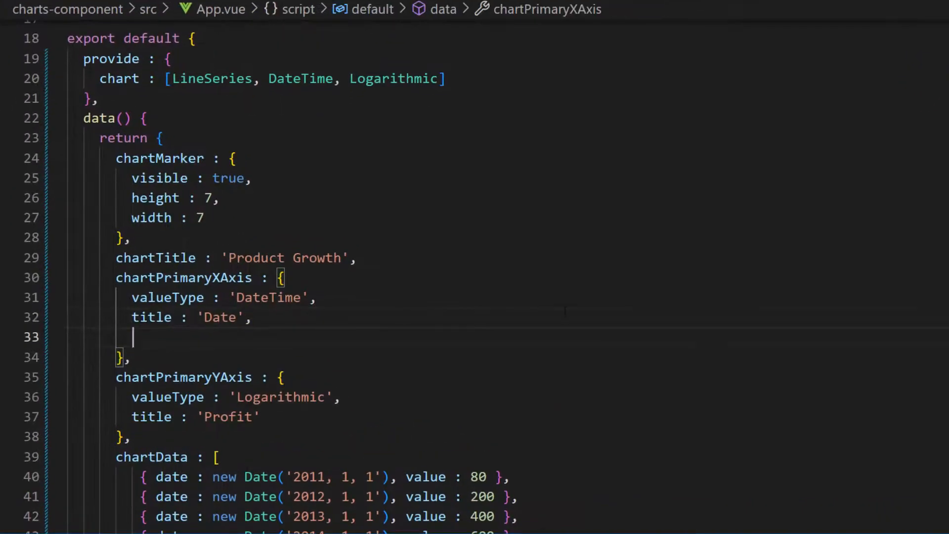
pyautogui.write("edgeLabelPlacement : 'Shift")
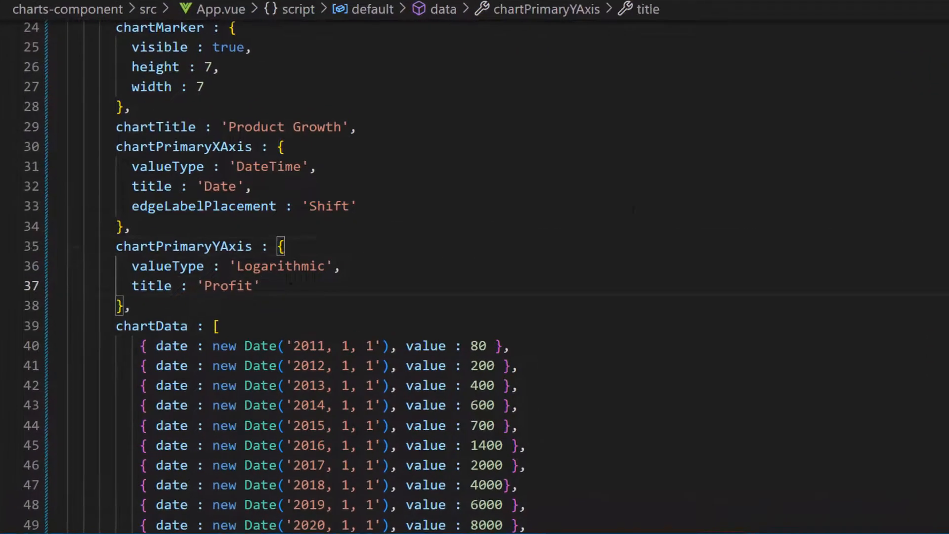
# Step: Give chartPrimaryYAxis minimum 1, maximum 1000000 and interval 2
pyautogui.write('minim')
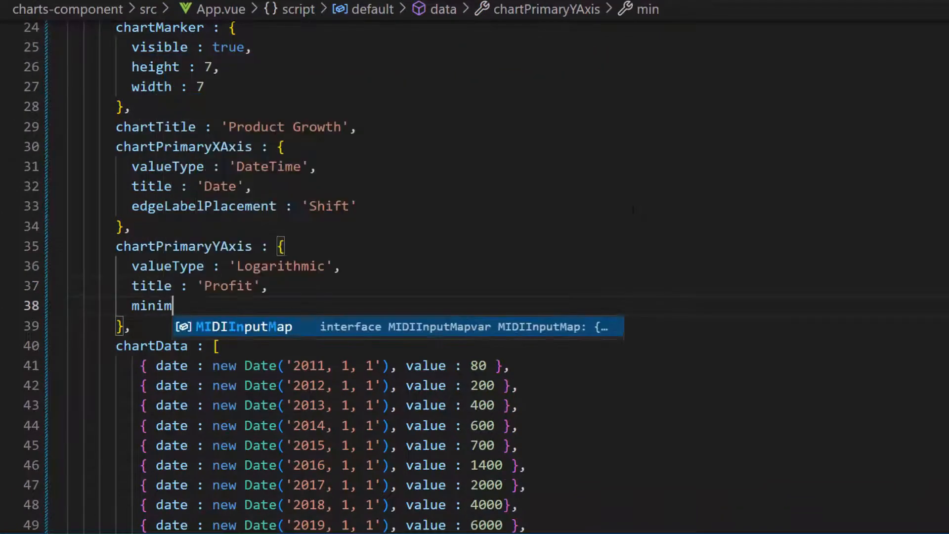
pyautogui.write('um : 1,')
pyautogui.write('maximum : 1000000')
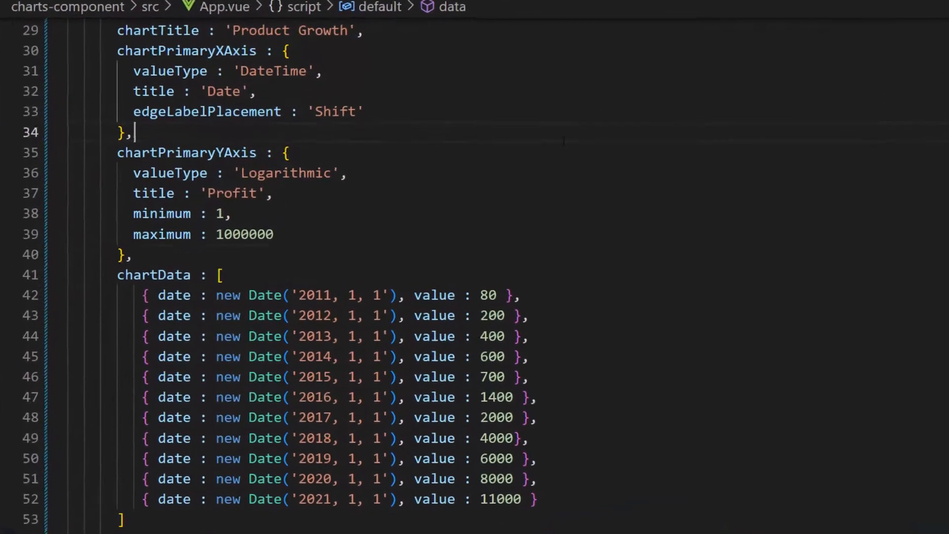
pyautogui.write('interval : 2')
pyautogui.click(214, 234)
pyautogui.write(',')
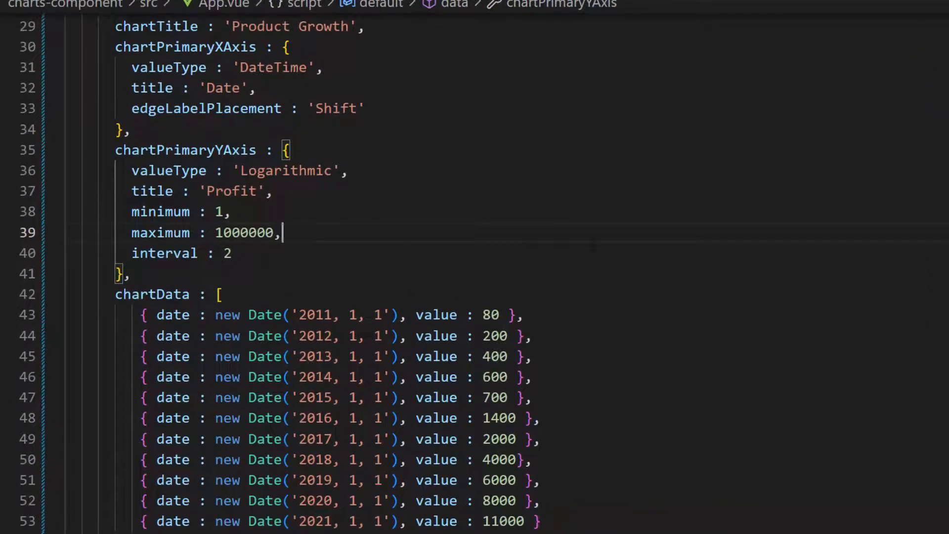
# Step: Add logBase 2 to chartPrimaryYAxis and begin a labelFormat property beneath it
pyautogui.write('logBase : 2,')
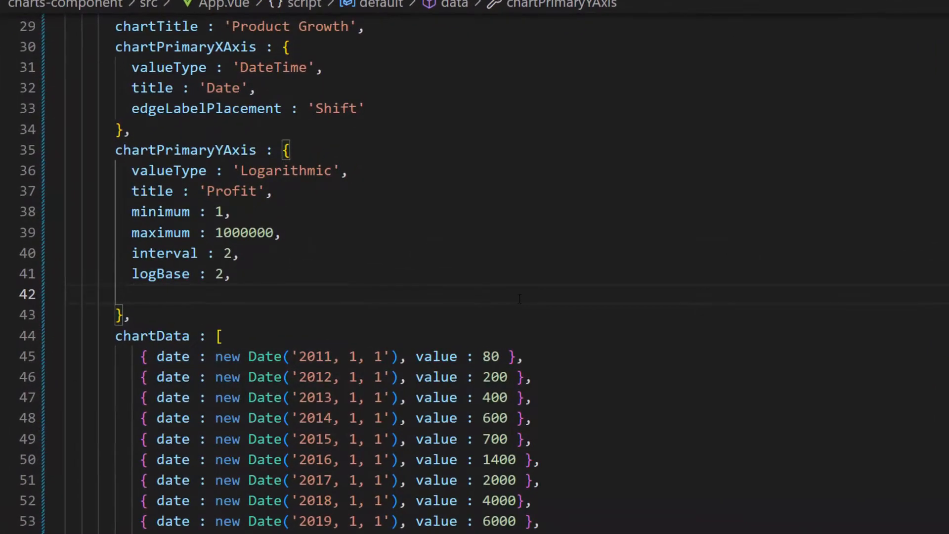
pyautogui.write('labelFor')
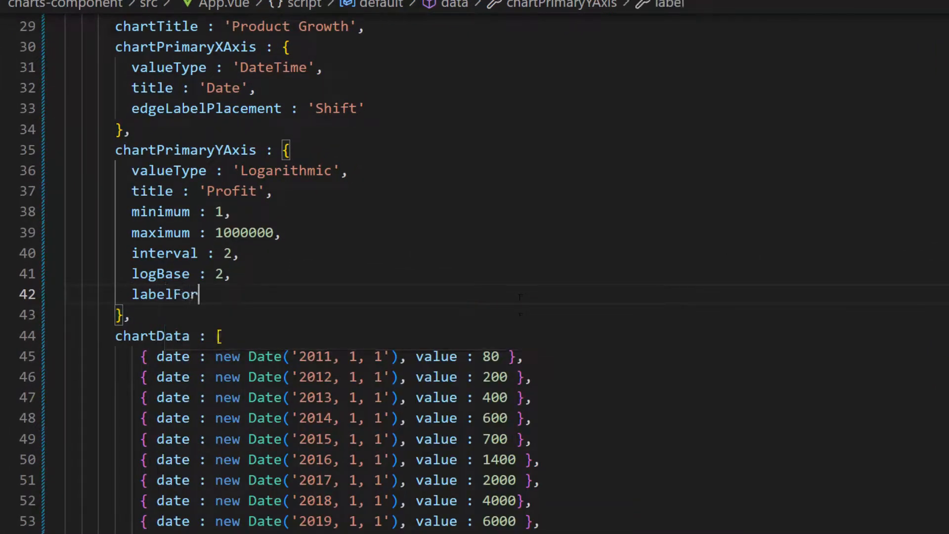